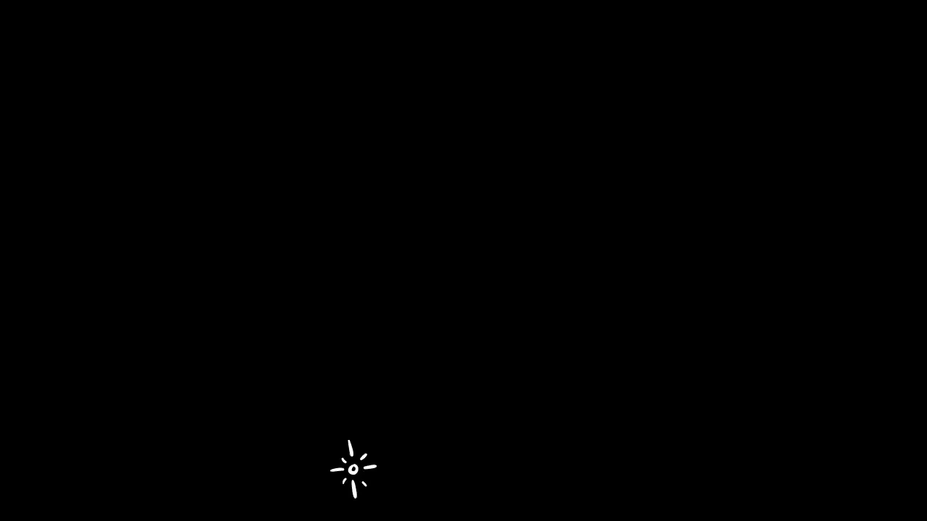
pyautogui.moveTo(858, 467)
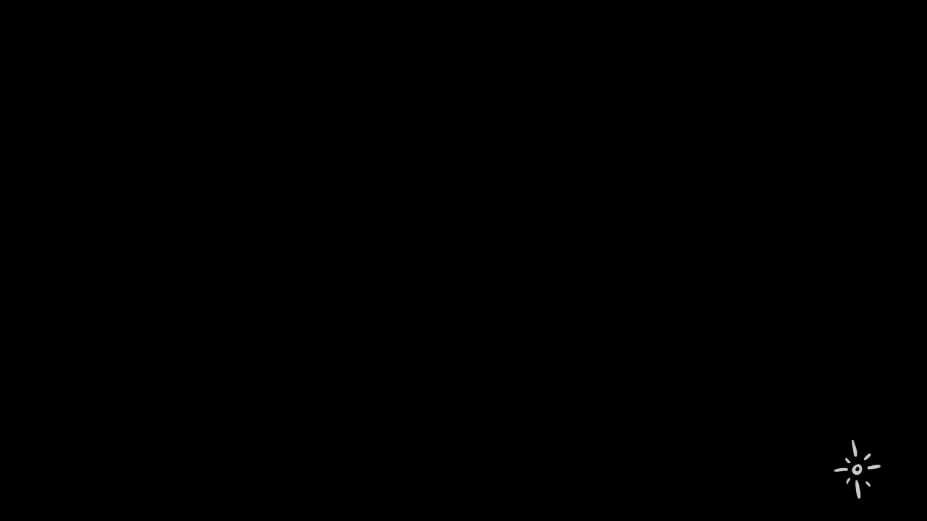